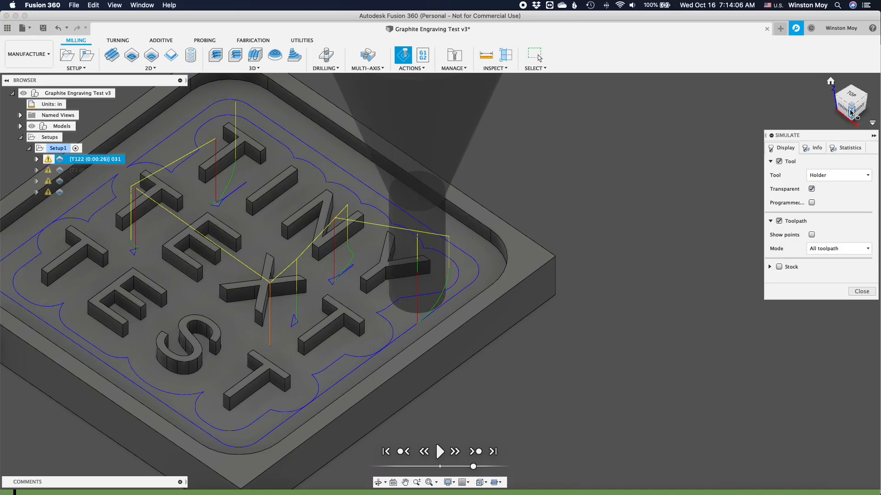
Step: Exit the toolpath simulation so the 015 Test path shows around the TINY TEXT TEST lettering
{"action": "left_click", "coordinate": [865, 94]}
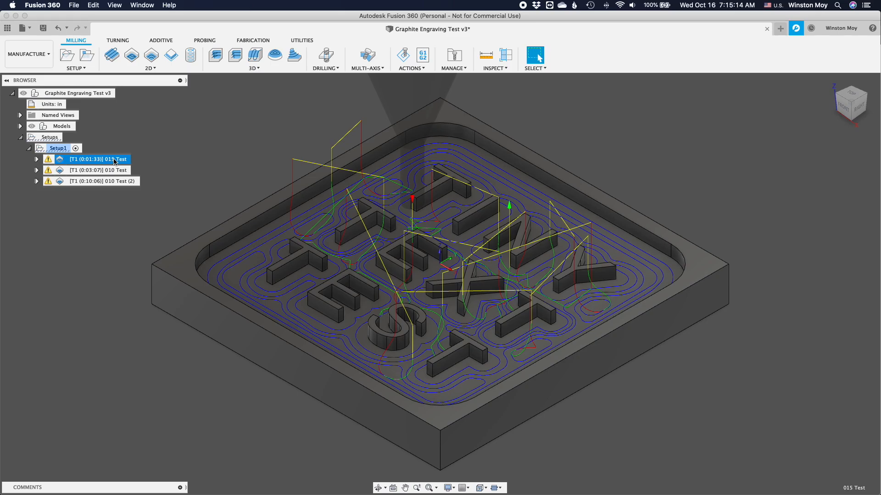
Step: Switch to the Firefox Google Images search for 'Sinker EDM Electrode'
{"action": "left_click", "coordinate": [99, 170]}
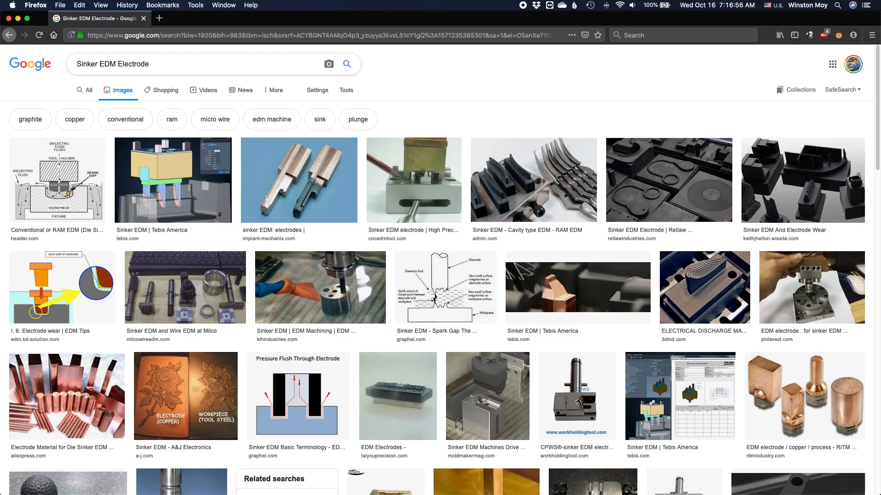
Step: Preview the RAM EDM diagram, electrode photo, electrode holder and spark gap model images
{"action": "left_click", "coordinate": [57, 180]}
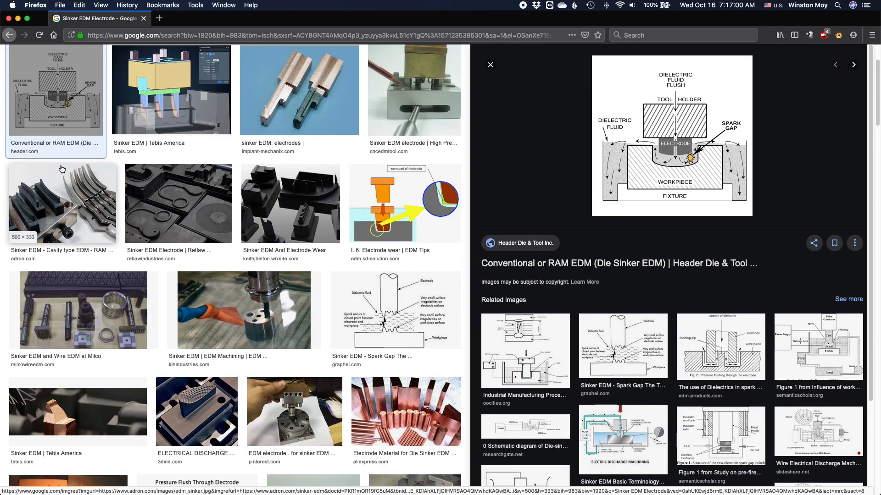
{"action": "left_click", "coordinate": [299, 89]}
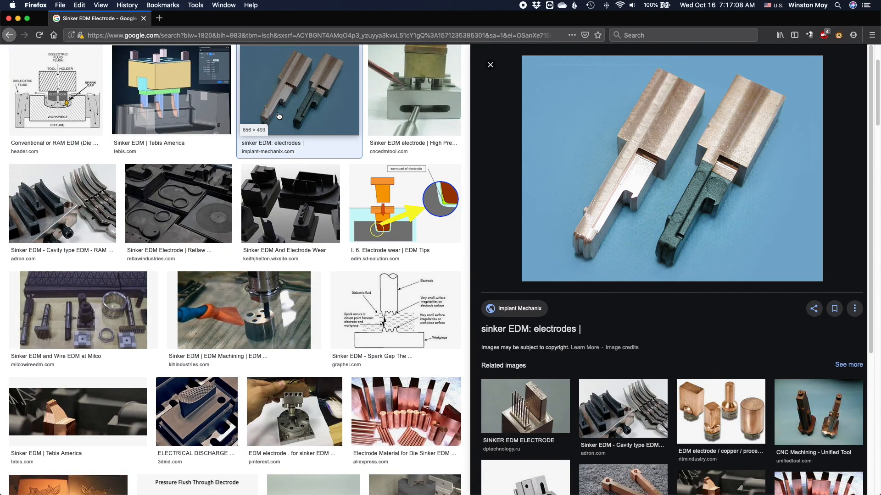
{"action": "left_click", "coordinate": [413, 90]}
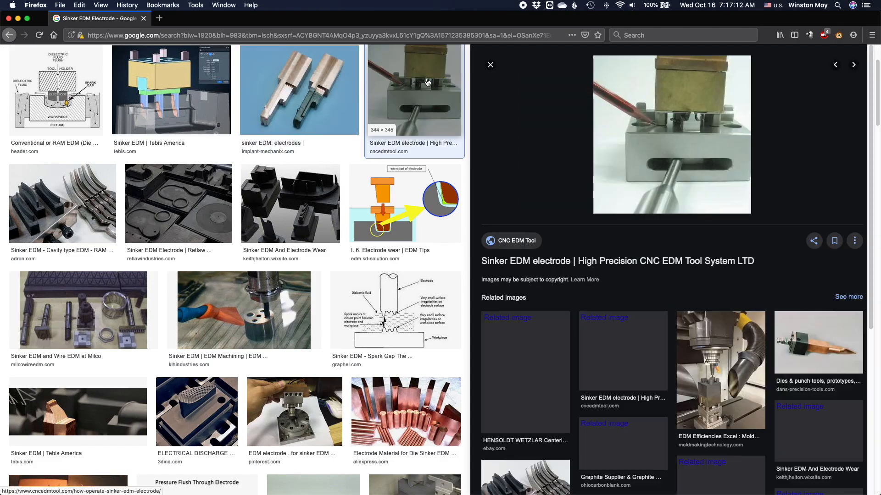
{"action": "left_click", "coordinate": [178, 203]}
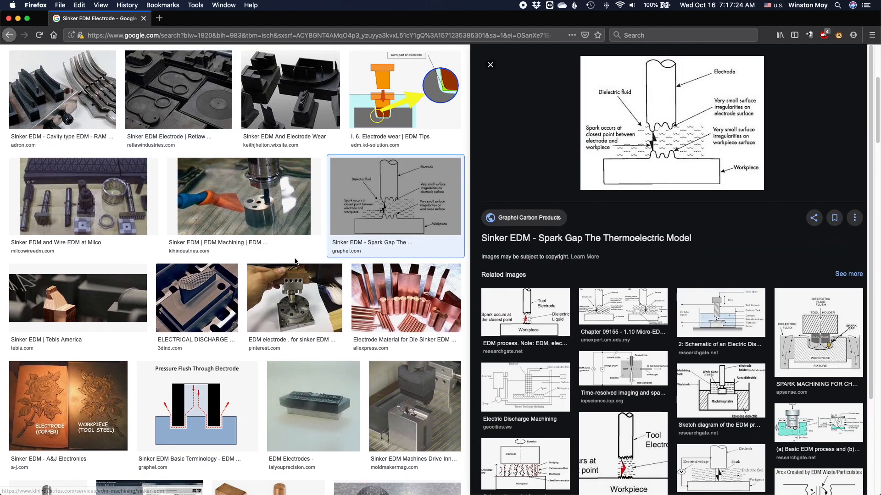
Step: Scroll further down the results and enlarge the AG40L Sodick Europe electrode picture
{"action": "scroll", "scroll_direction": "down", "scroll_amount": 3}
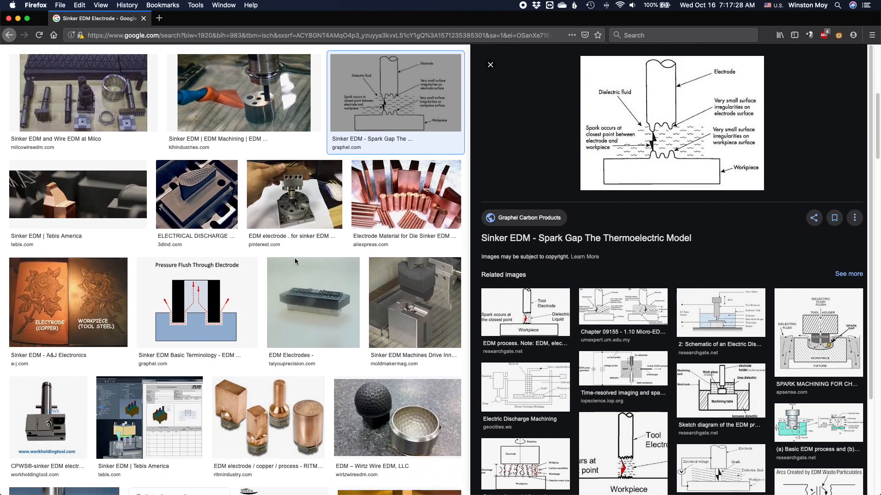
{"action": "scroll", "scroll_direction": "down", "scroll_amount": 3}
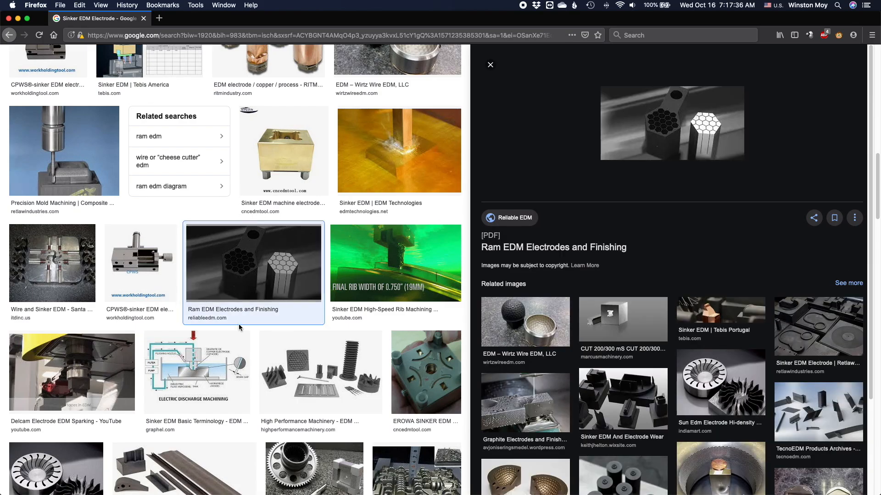
{"action": "scroll", "scroll_direction": "down", "scroll_amount": 3}
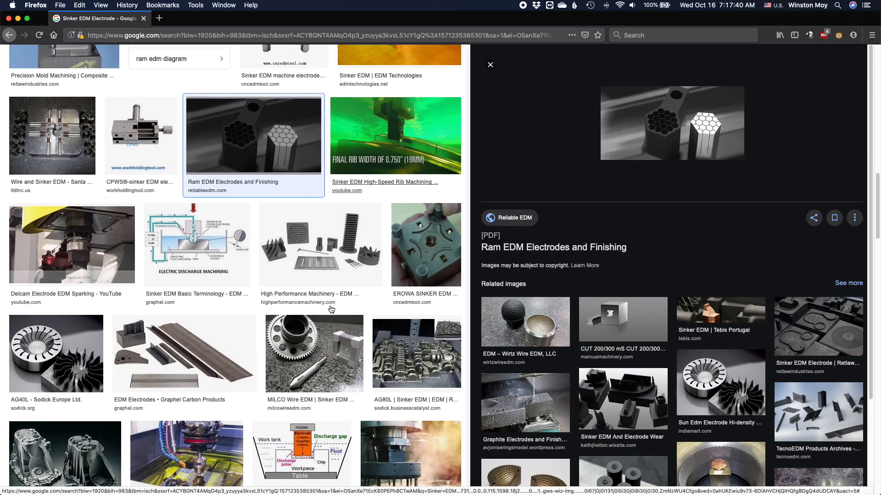
{"action": "left_click", "coordinate": [56, 360]}
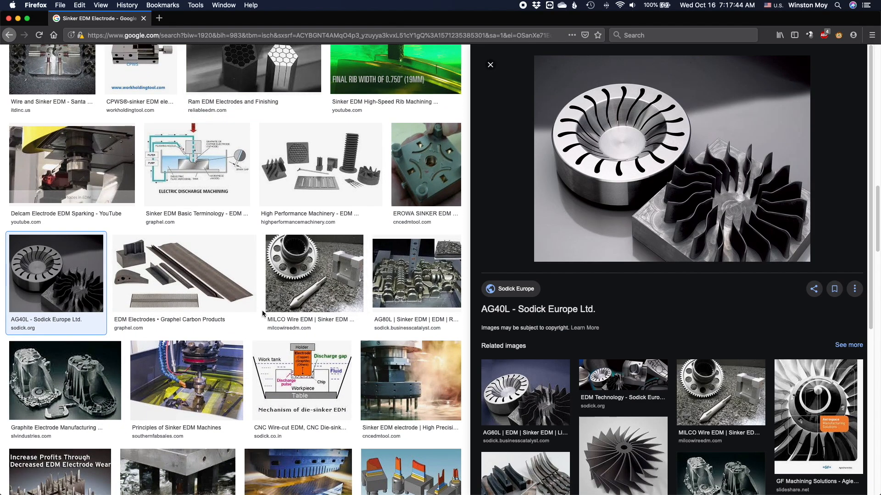